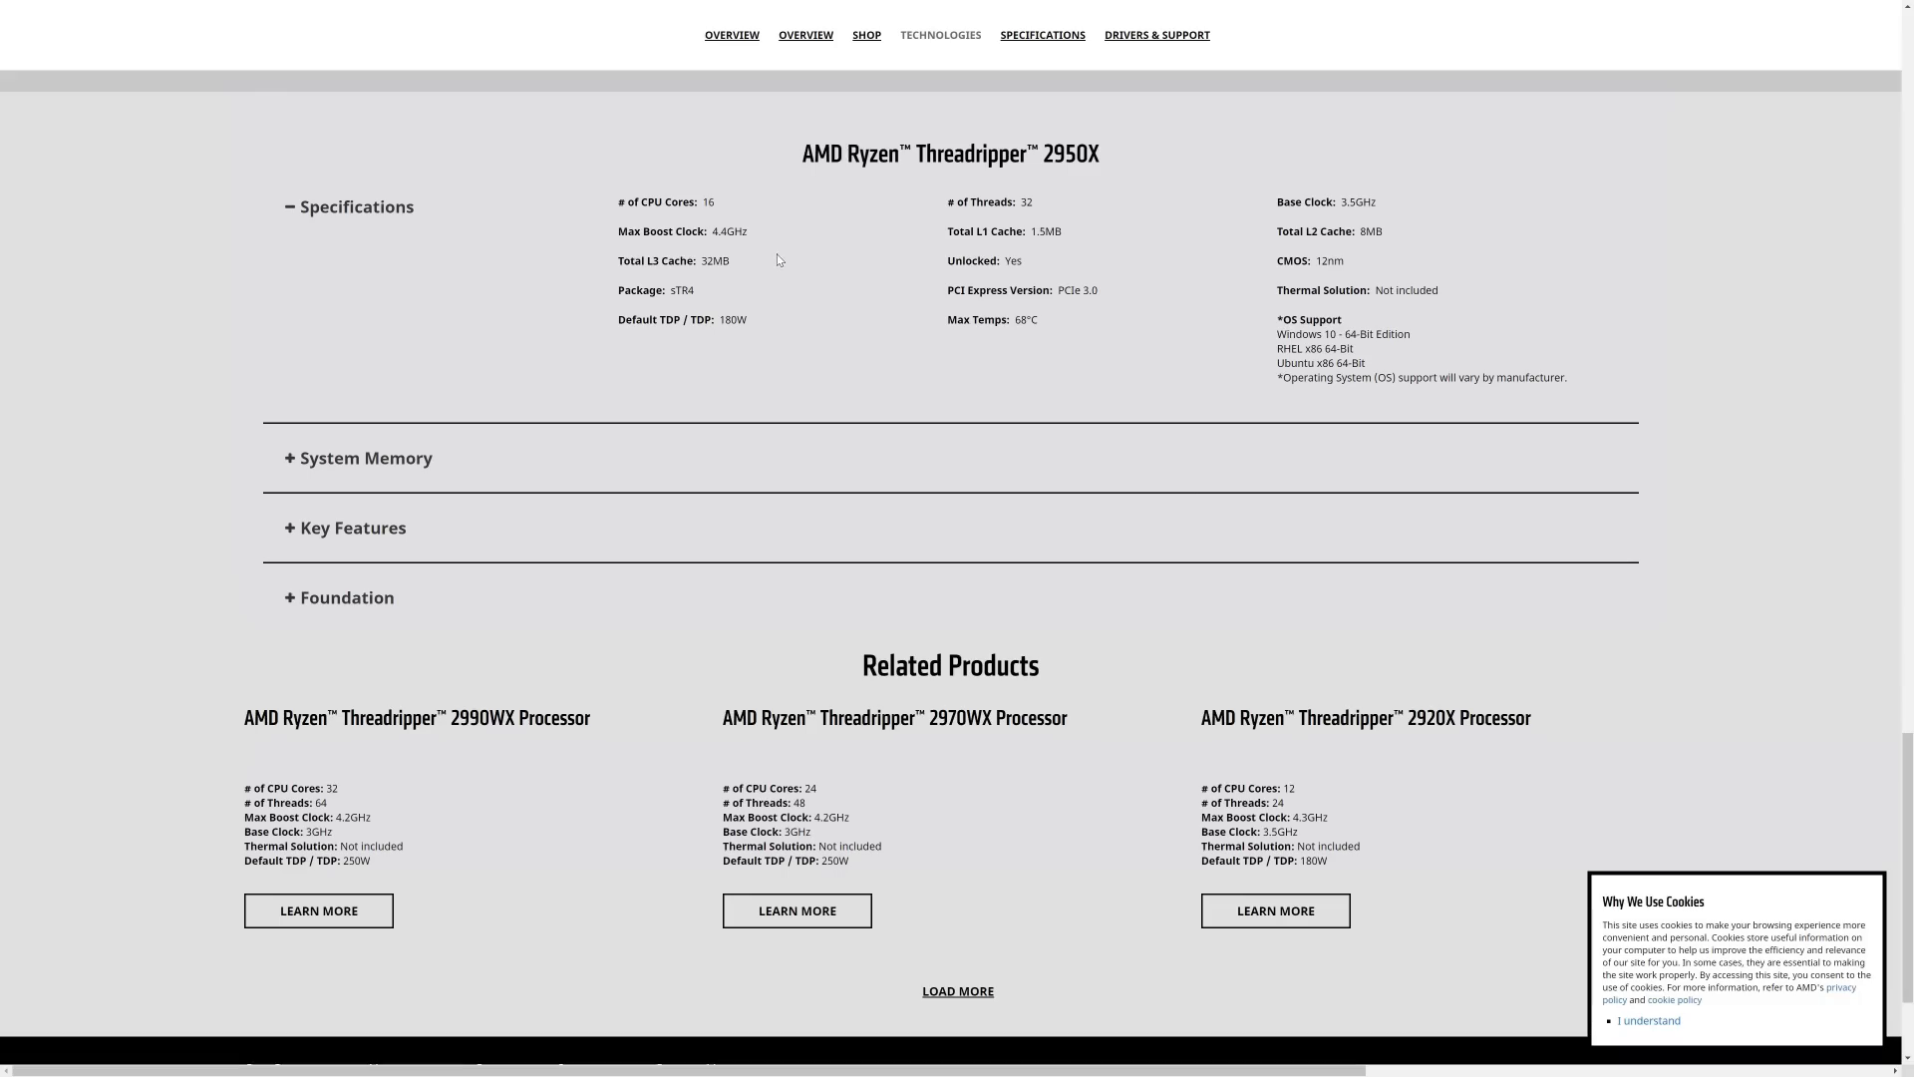
mouse_move(1041, 247)
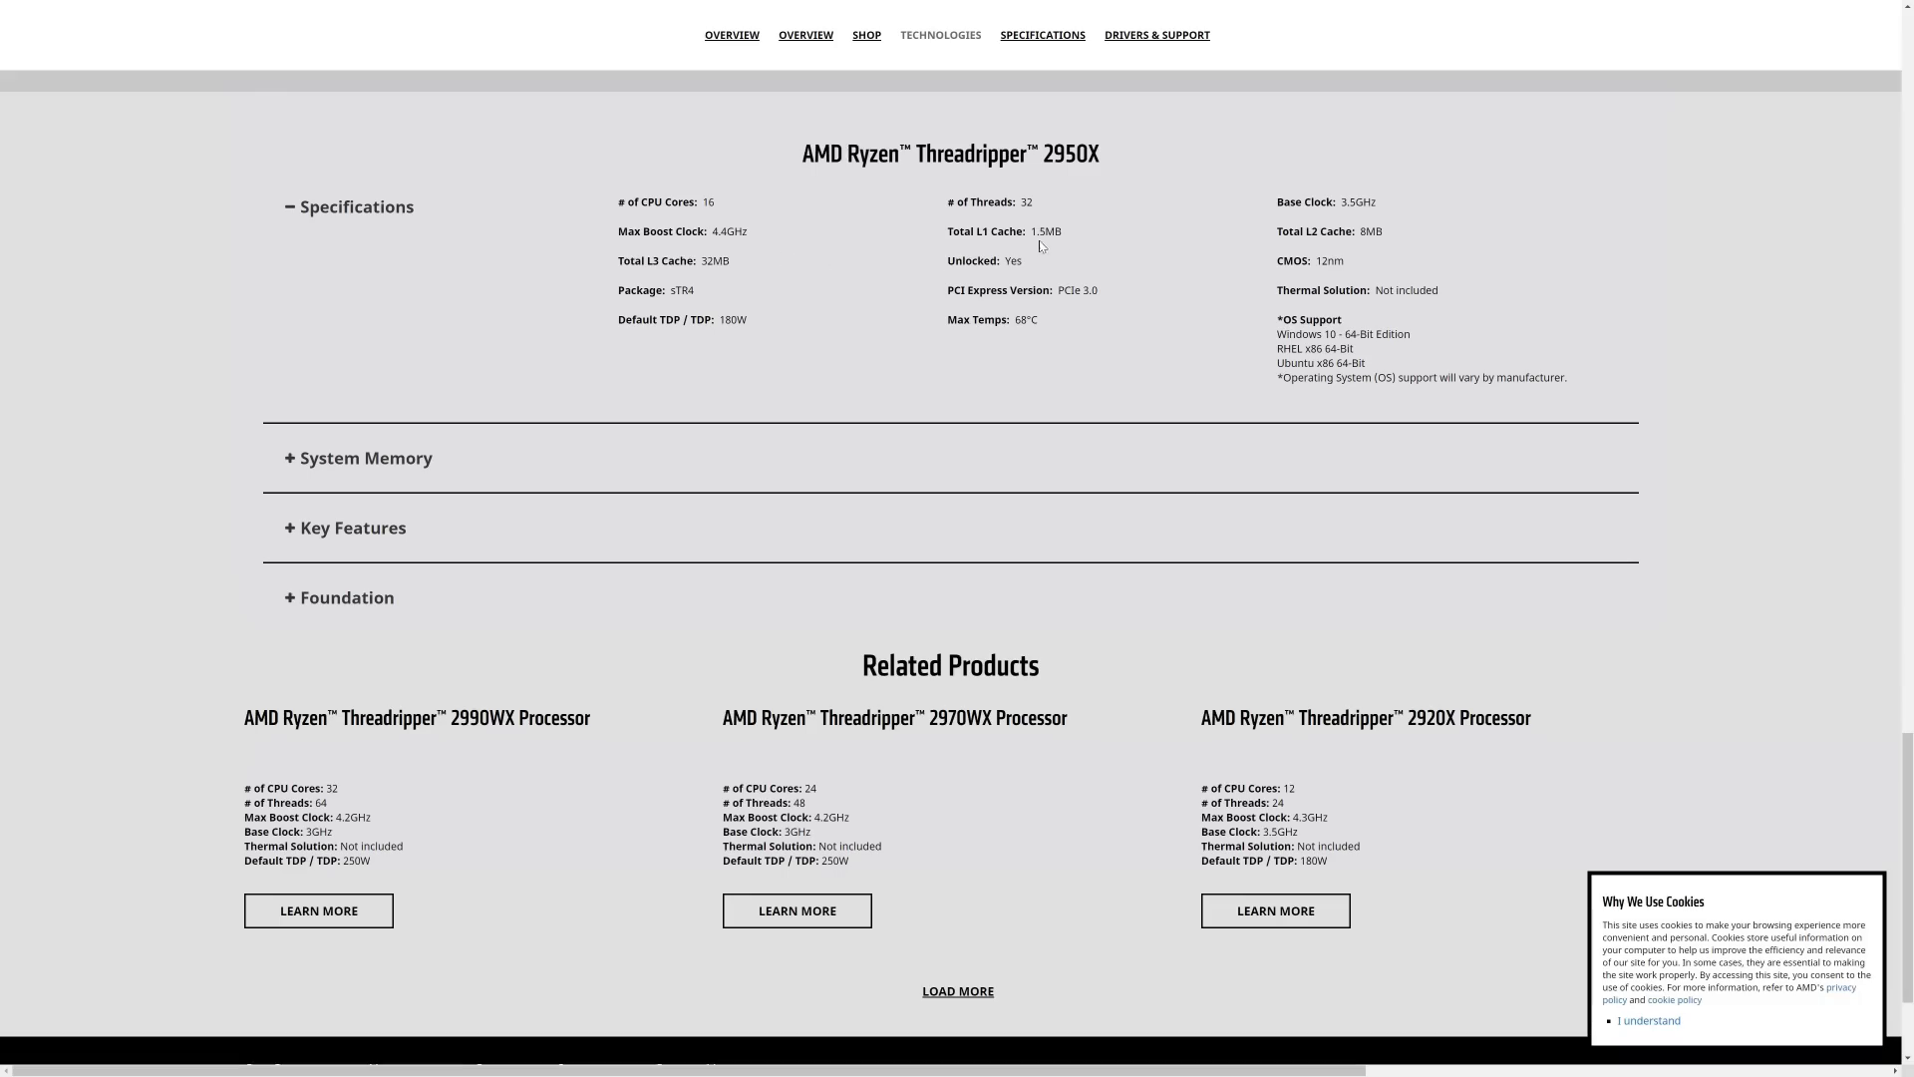
mouse_move(1064, 253)
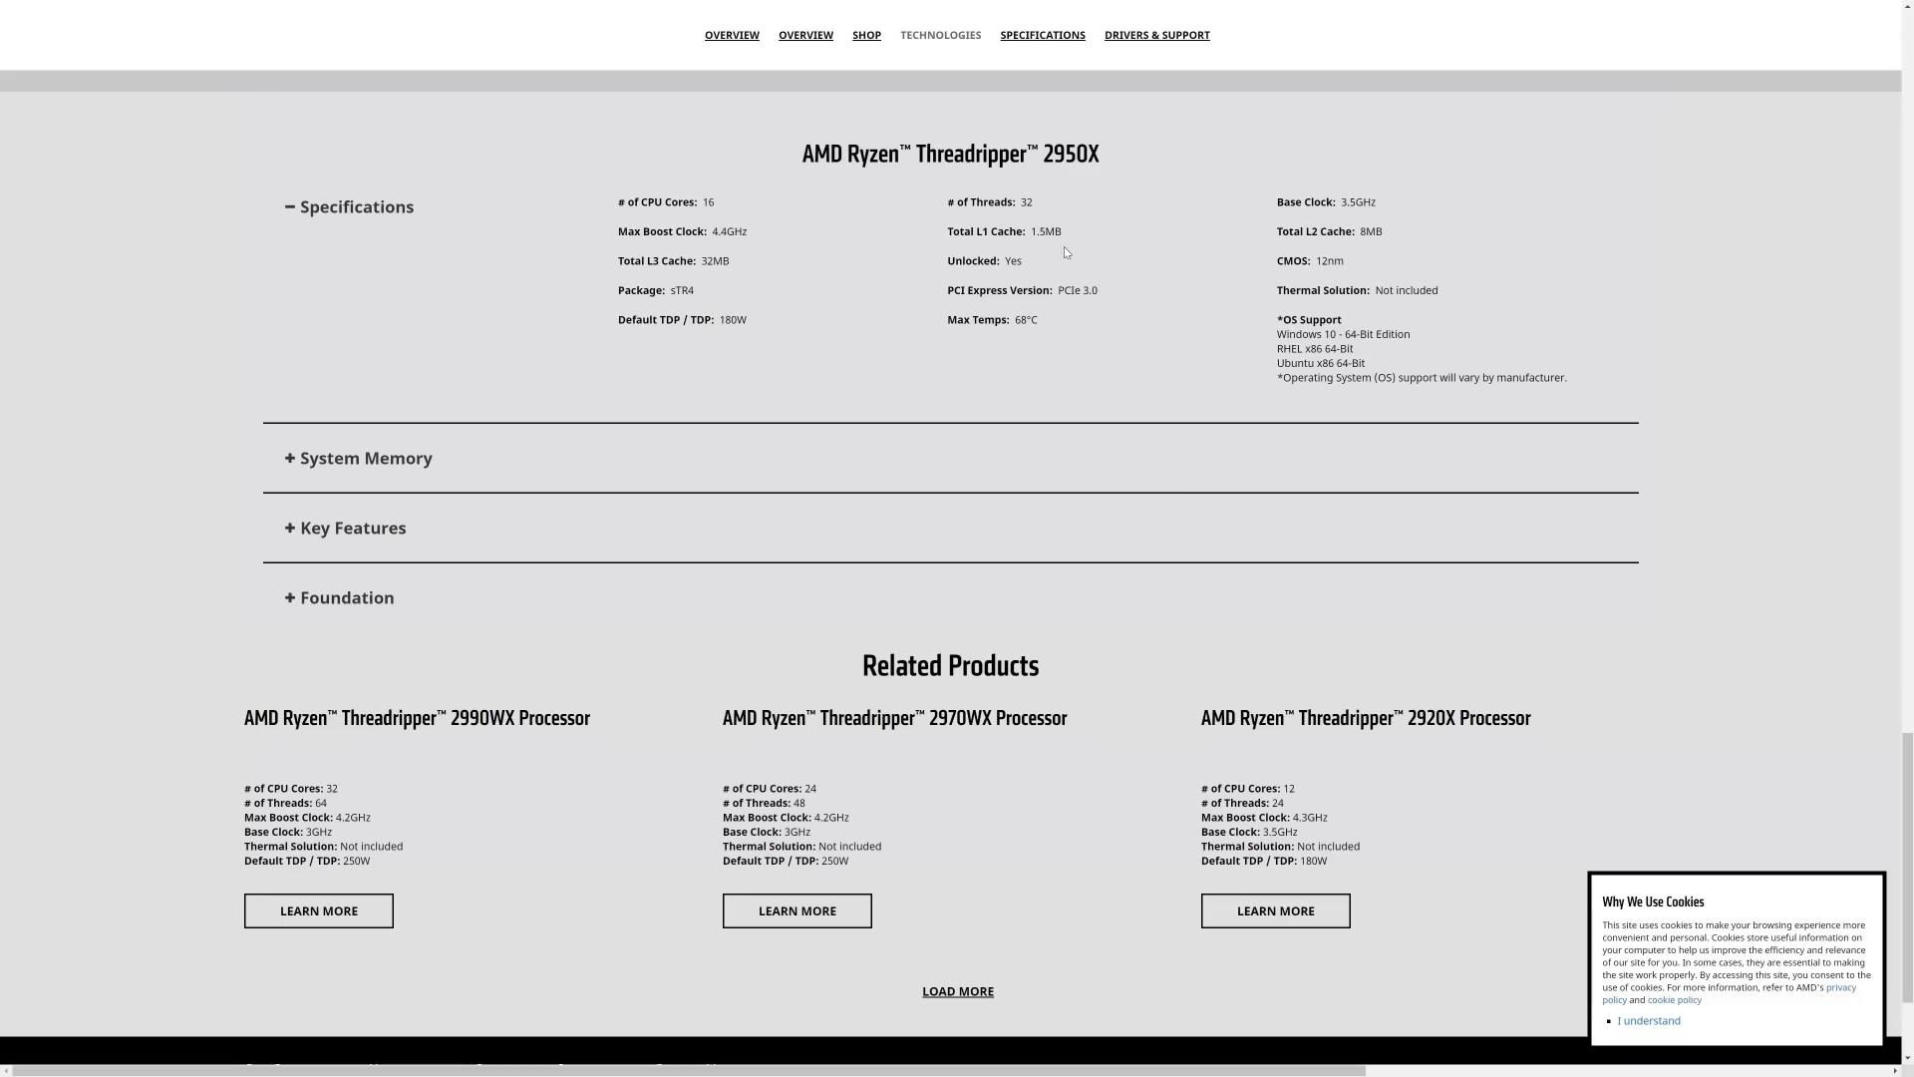